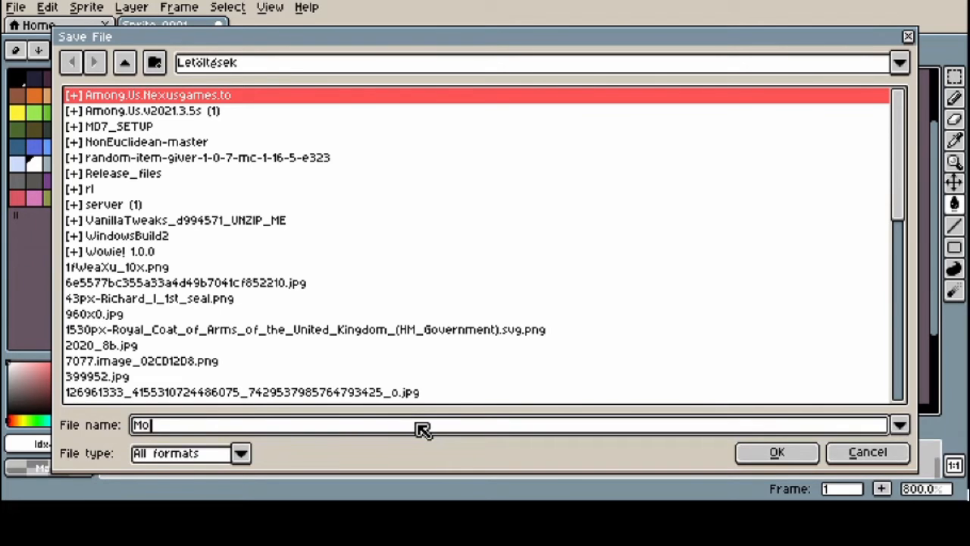
- Save the gun sprite as MoverGunThing, add frame 4, and export four image files
left_click(777, 452)
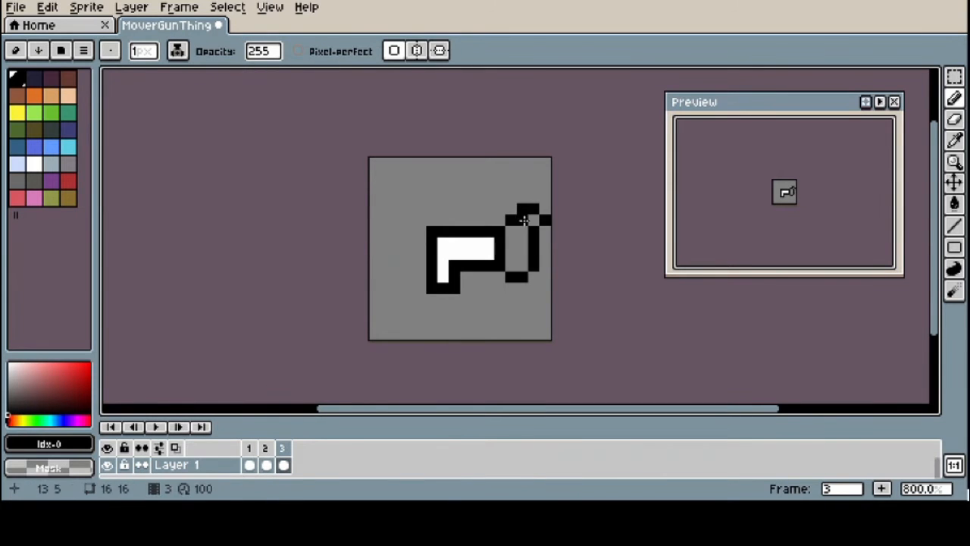
left_click(300, 447)
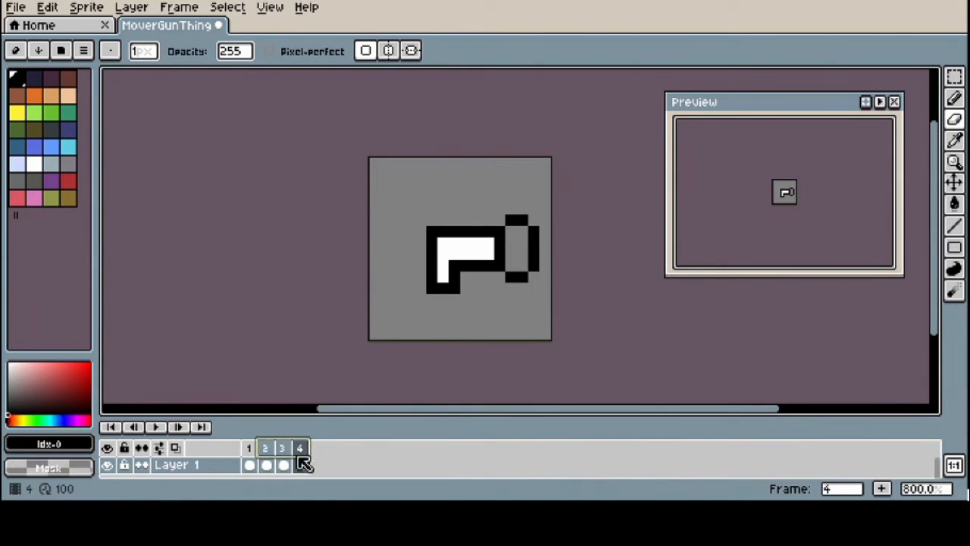
left_click(282, 447)
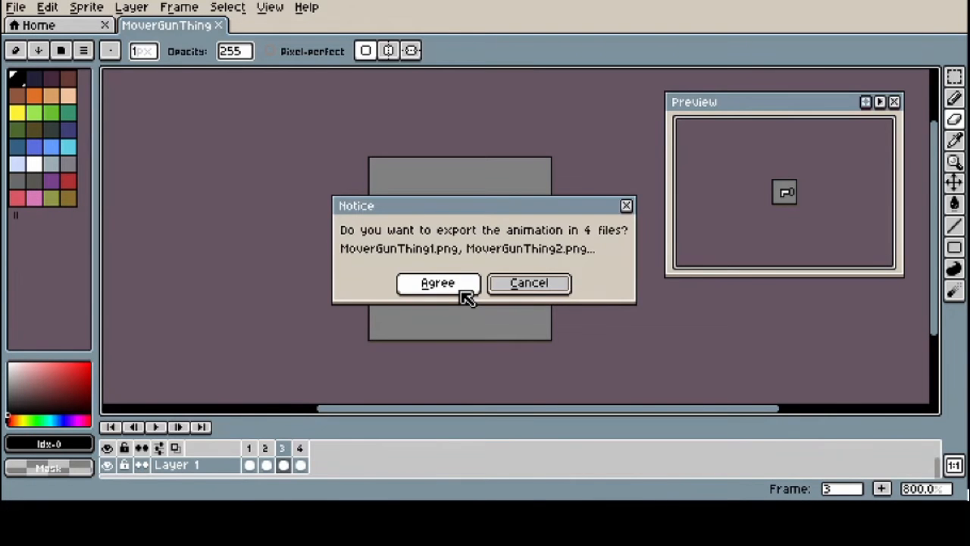
left_click(437, 283)
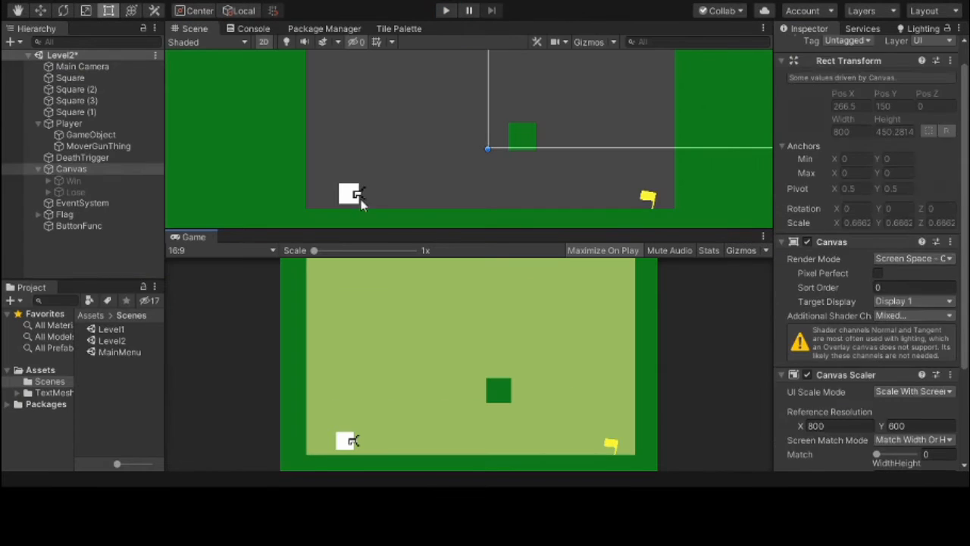
- Raise Square (1)'s Y scale and position in Level2 so it stands as a tall pillar
left_click(520, 137)
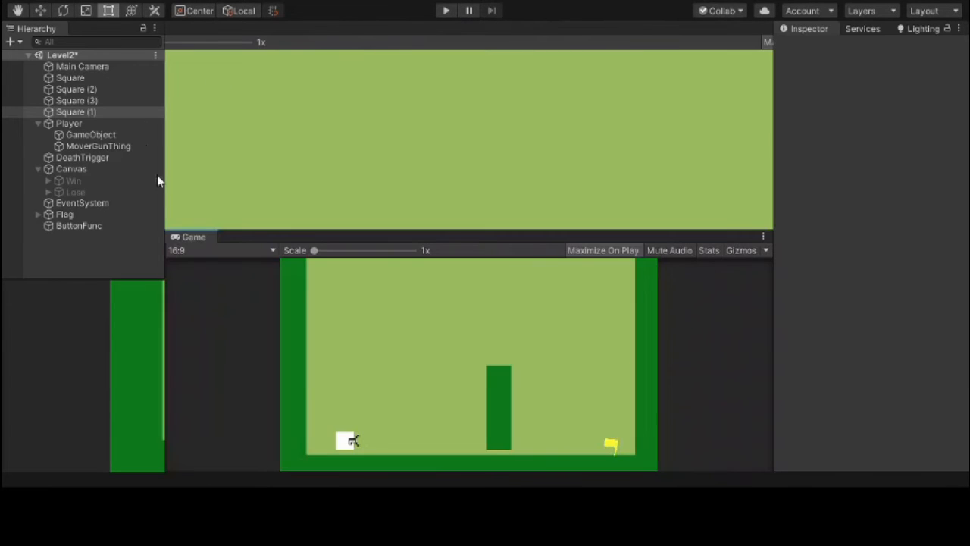
- Add Closed, Anim_, Open and Reverse states plus a bool IsOpen to MoverGunThing.controller, then Play
left_click(76, 112)
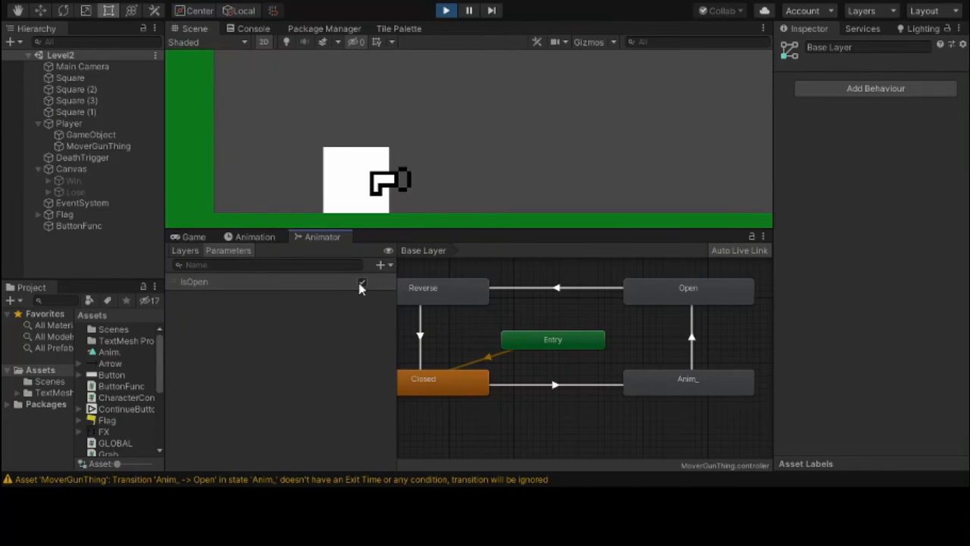
- Duplicate Level2 as Level3, split its floor to leave a gap, and enlarge the DeathTrigger collider
left_click(362, 281)
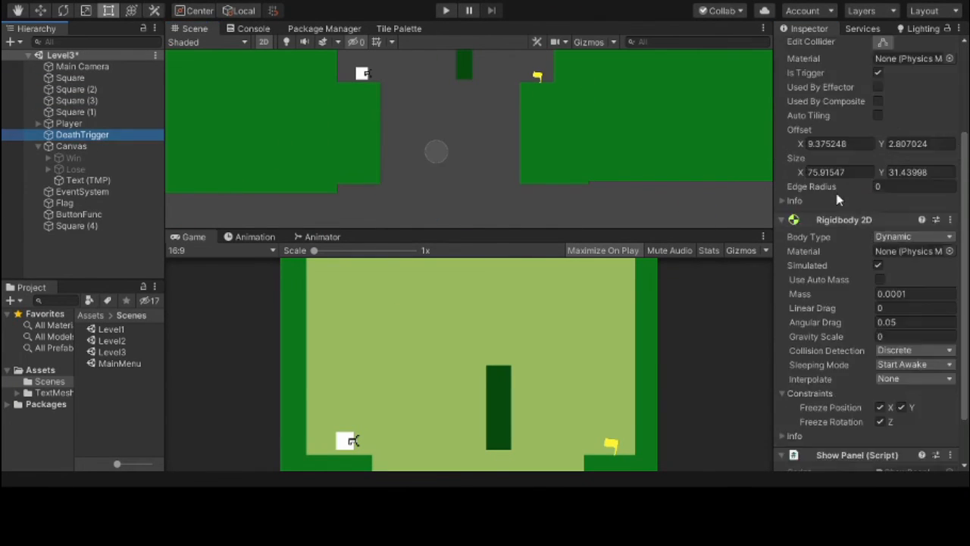
- Rotate Square (1) to Z 90 in Level3, test-play, and stop after losing
left_click(77, 111)
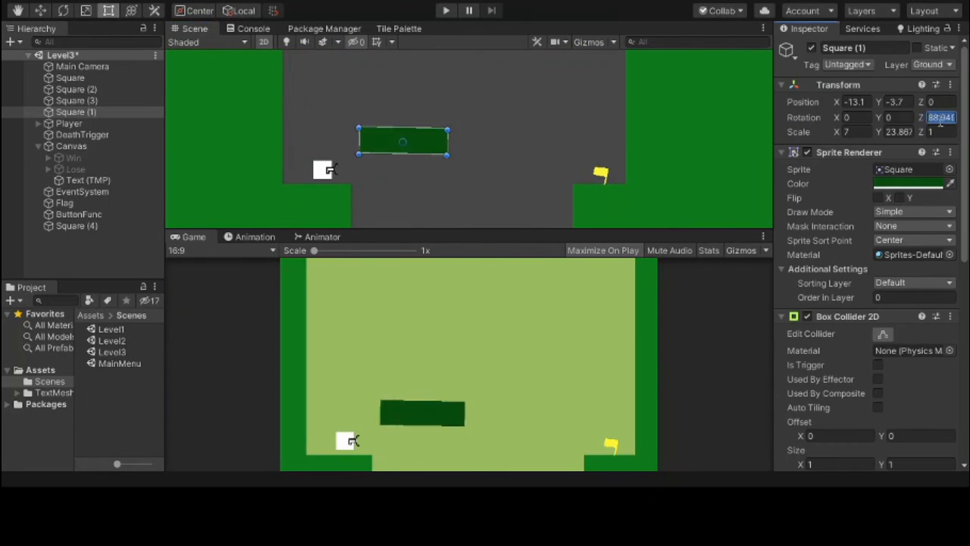
left_click(77, 112)
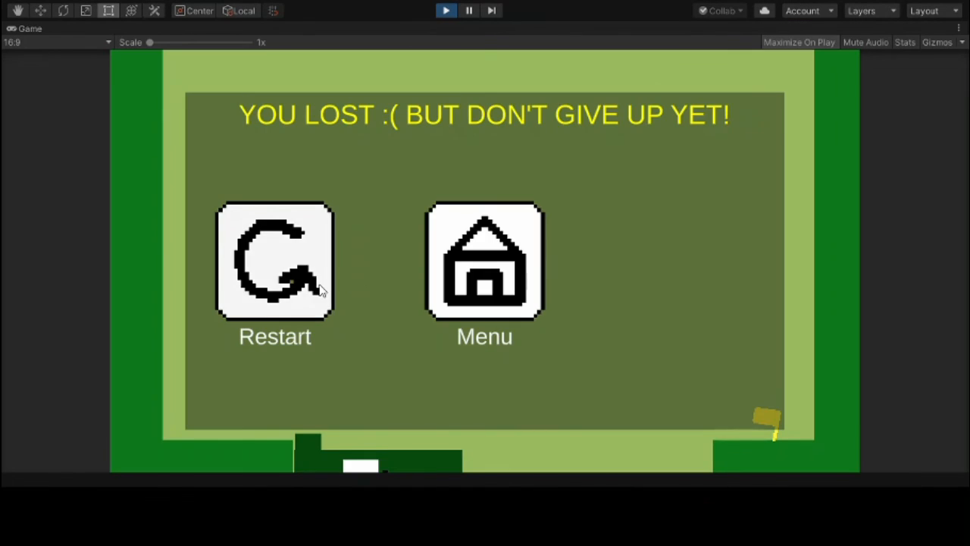
left_click(445, 10)
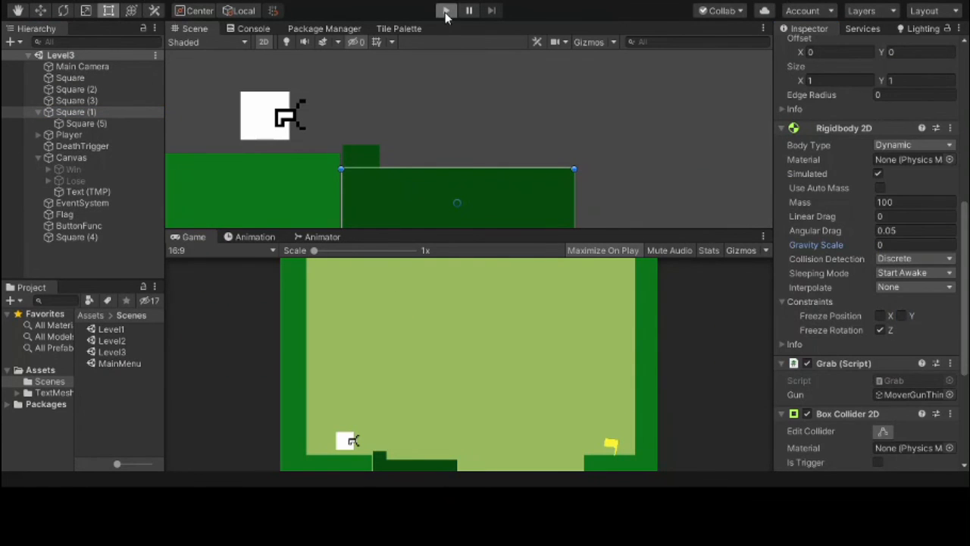
left_click(446, 11)
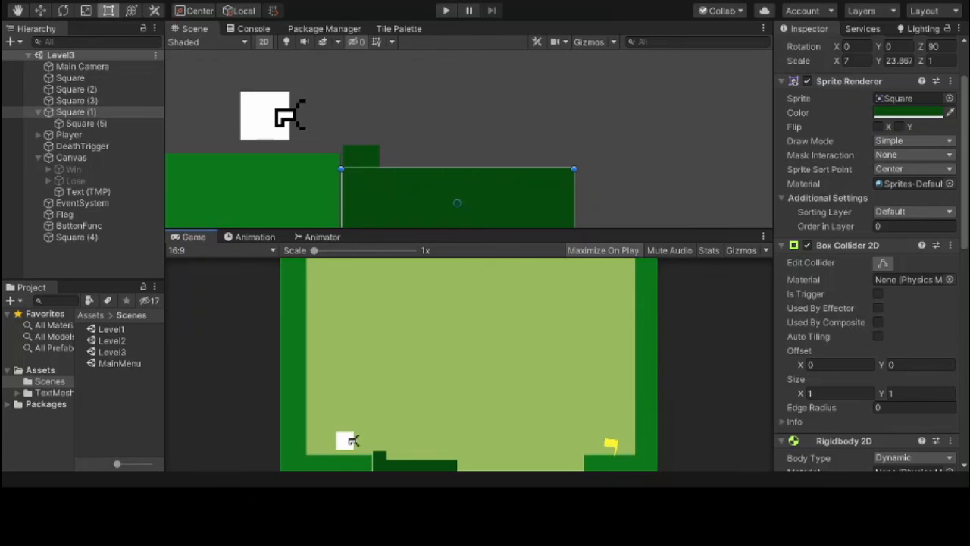